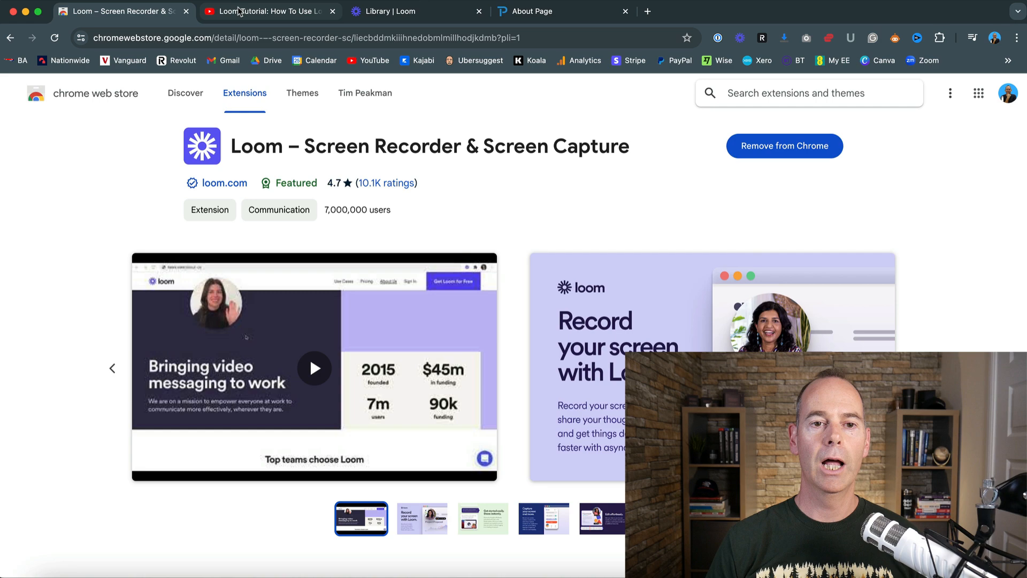
# Step: Switch to the 'Loom Tutorial: How To Use Loom' YouTube tab and scroll the video page
pyautogui.click(268, 11)
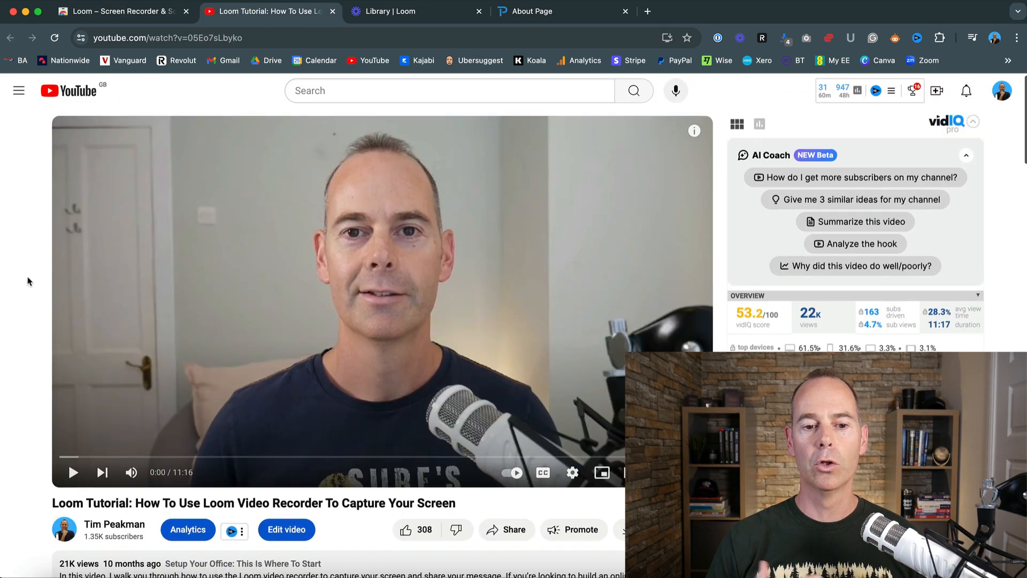
pyautogui.scroll(-3)
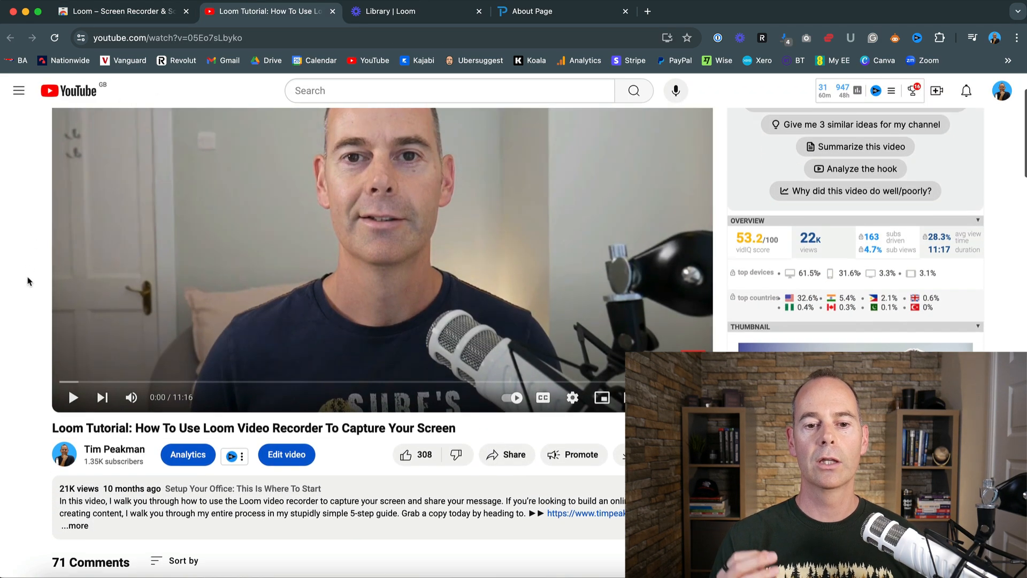
pyautogui.scroll(-3)
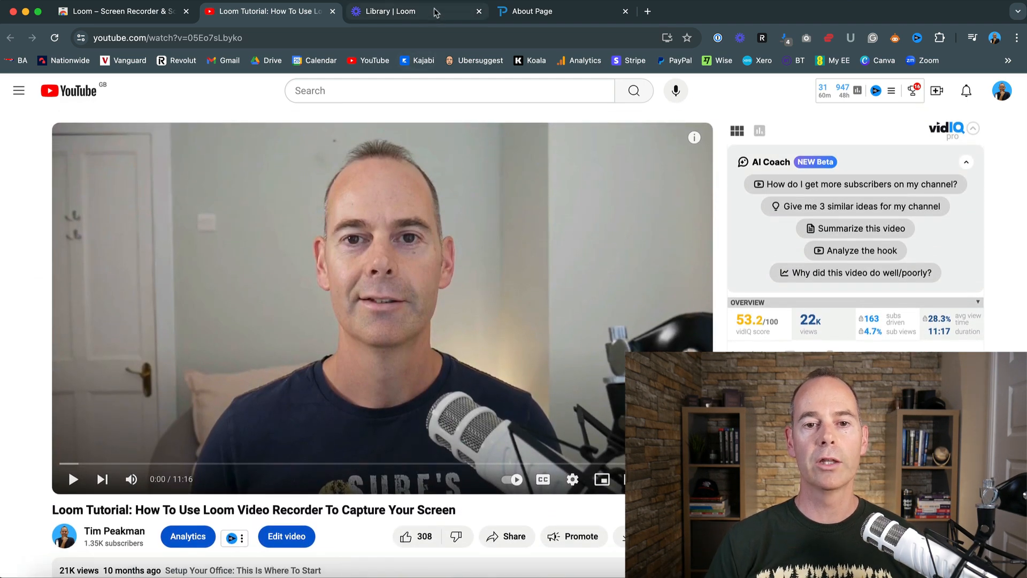
# Step: Go to the 'Library | Loom' tab to show the Loom video library
pyautogui.click(400, 11)
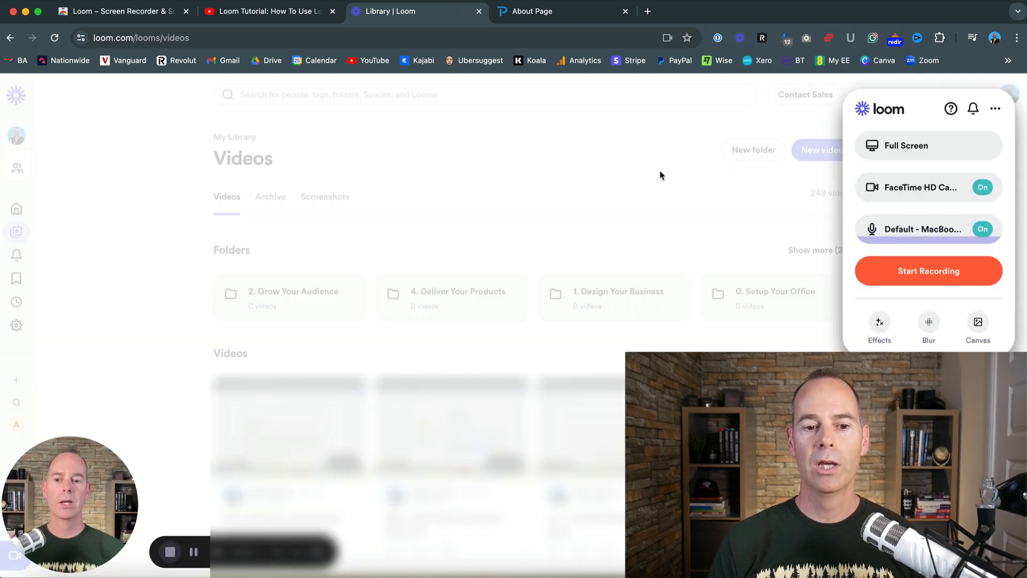
pyautogui.moveTo(688, 169)
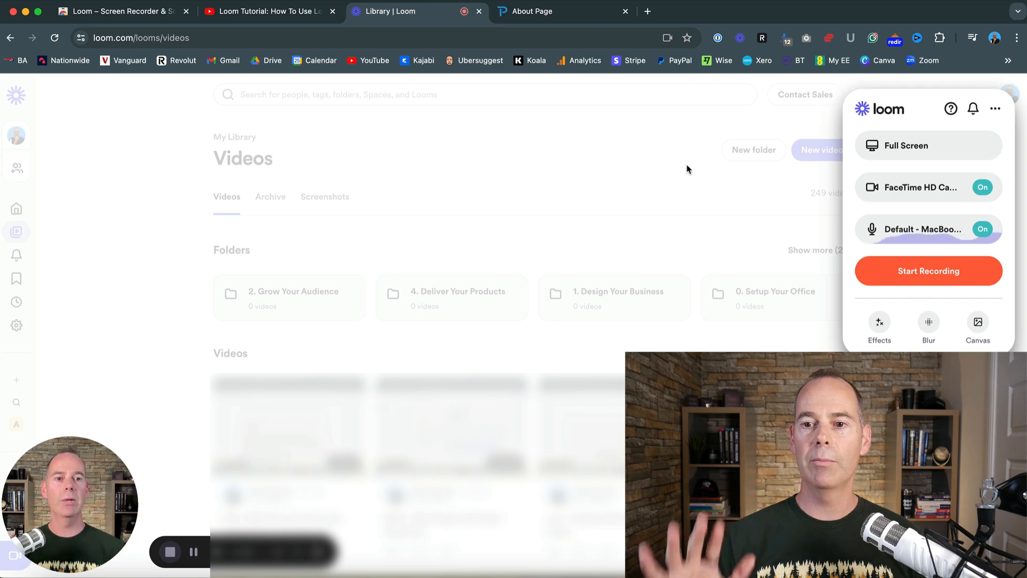
pyautogui.moveTo(927, 188)
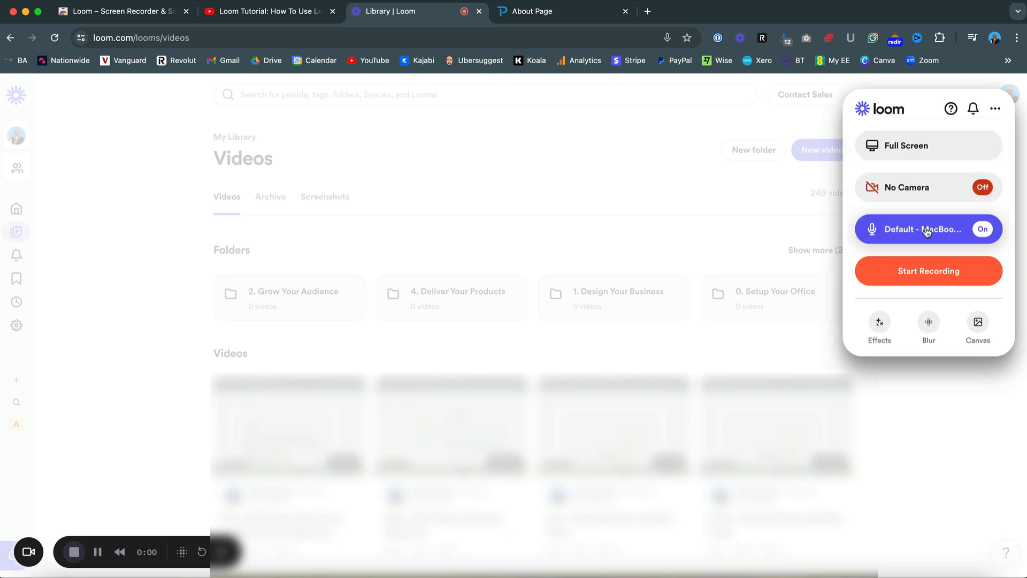
pyautogui.moveTo(920, 234)
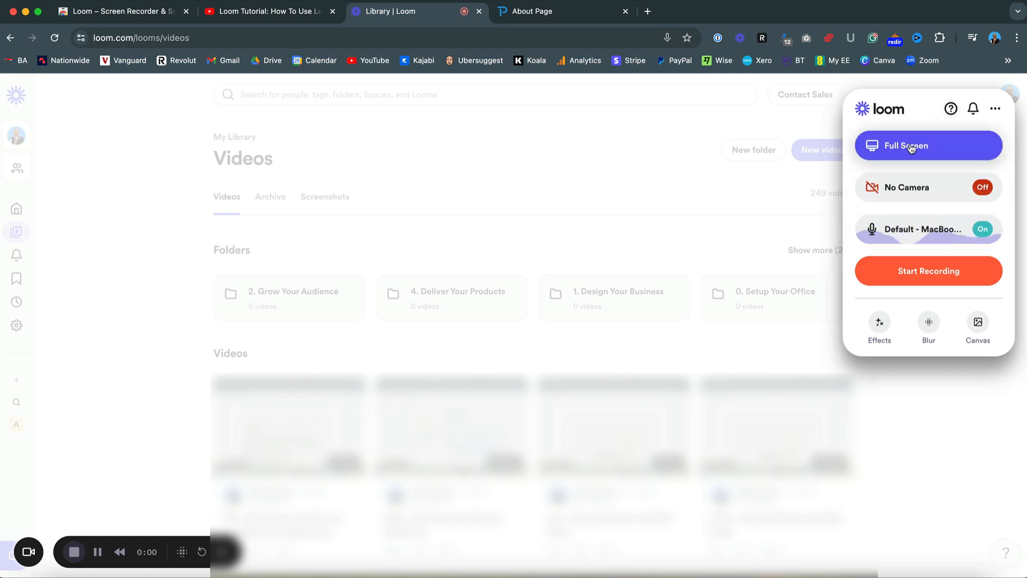
# Step: Keep Full Screen mode and switch the camera to FaceTime HD Camera
pyautogui.click(926, 145)
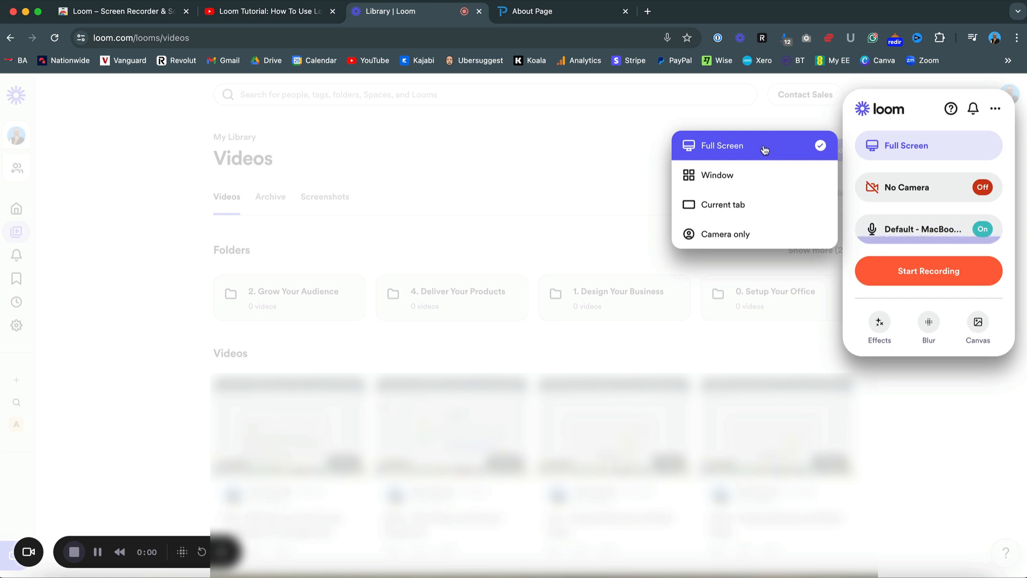
pyautogui.moveTo(741, 178)
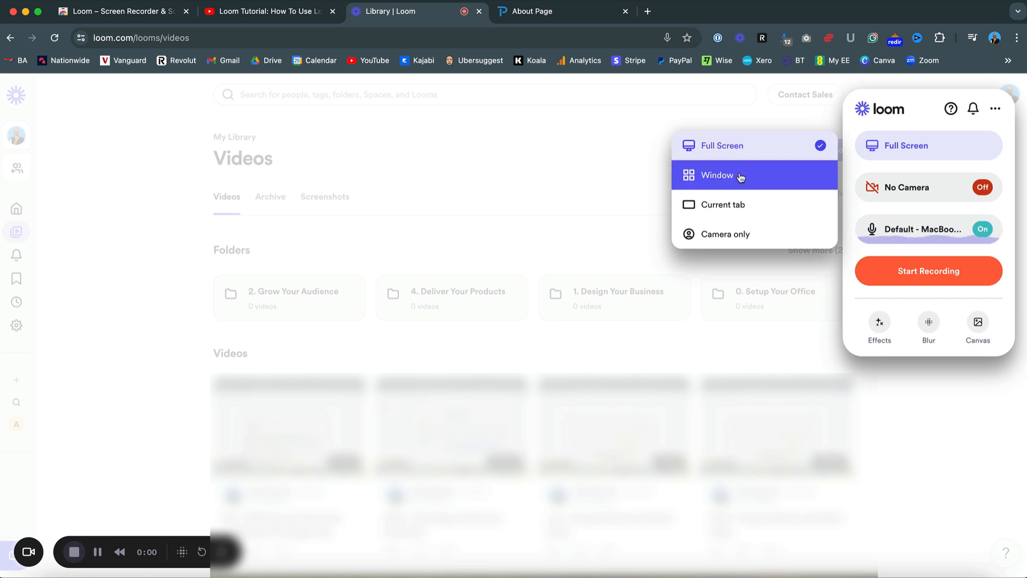
pyautogui.moveTo(755, 204)
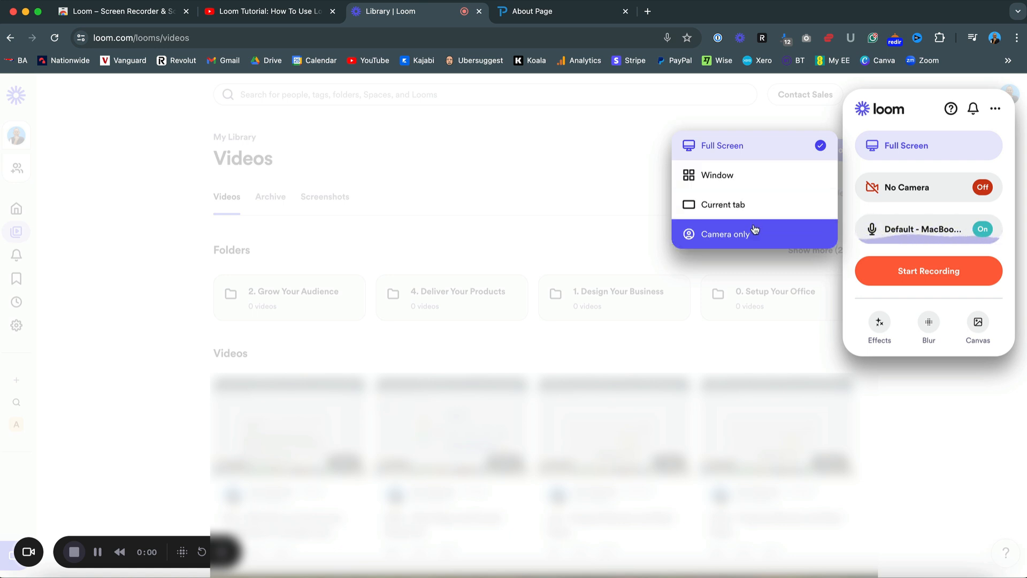
pyautogui.click(906, 187)
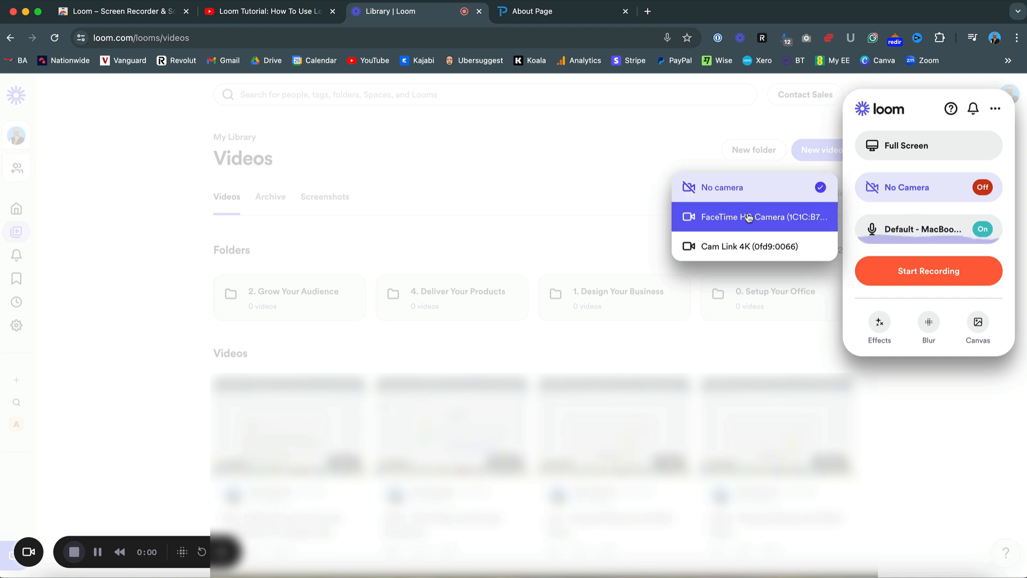
pyautogui.click(740, 216)
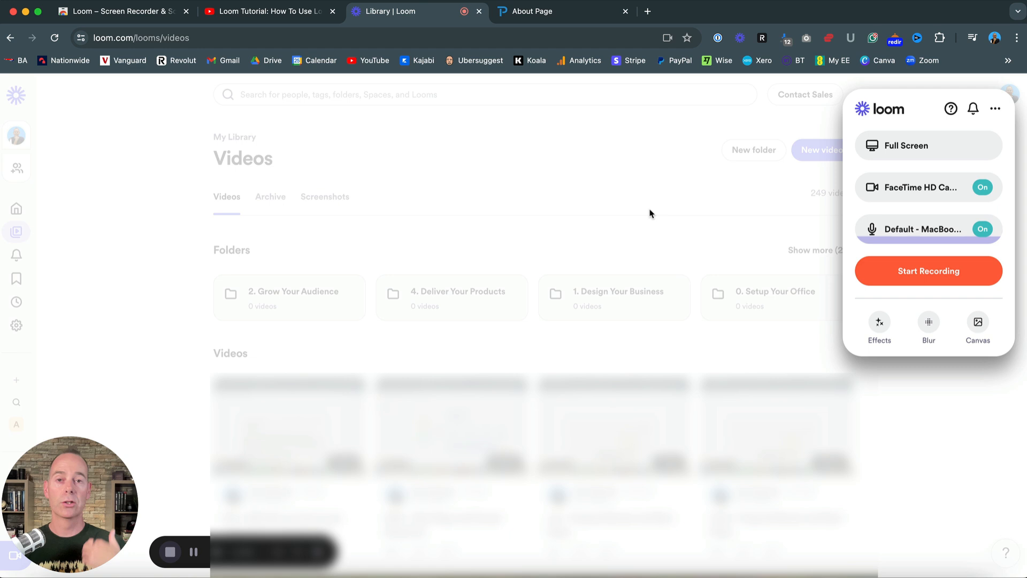
pyautogui.moveTo(86, 540)
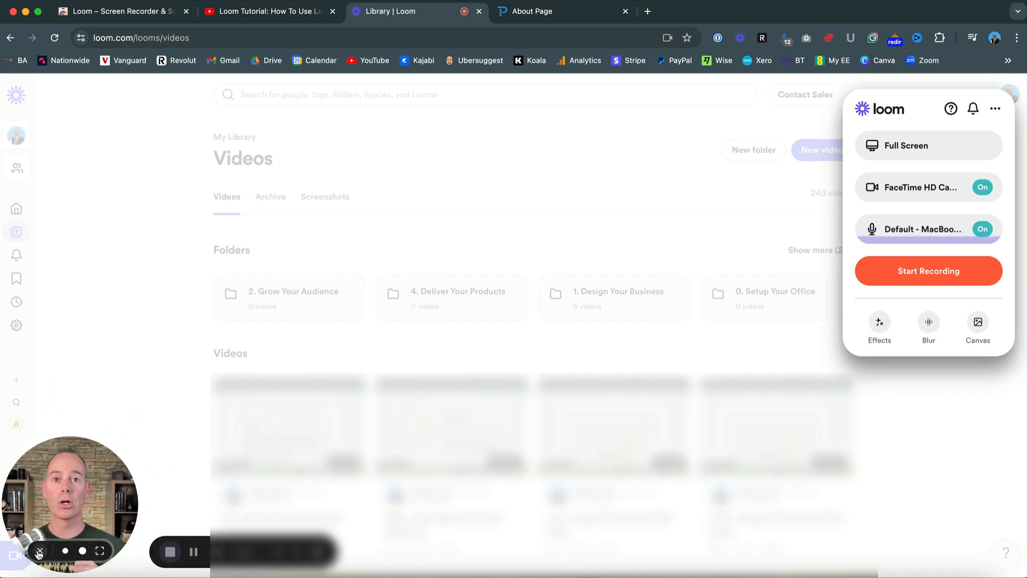
# Step: Reselect Default - MacBook Pro Microphone from the microphone list
pyautogui.click(927, 228)
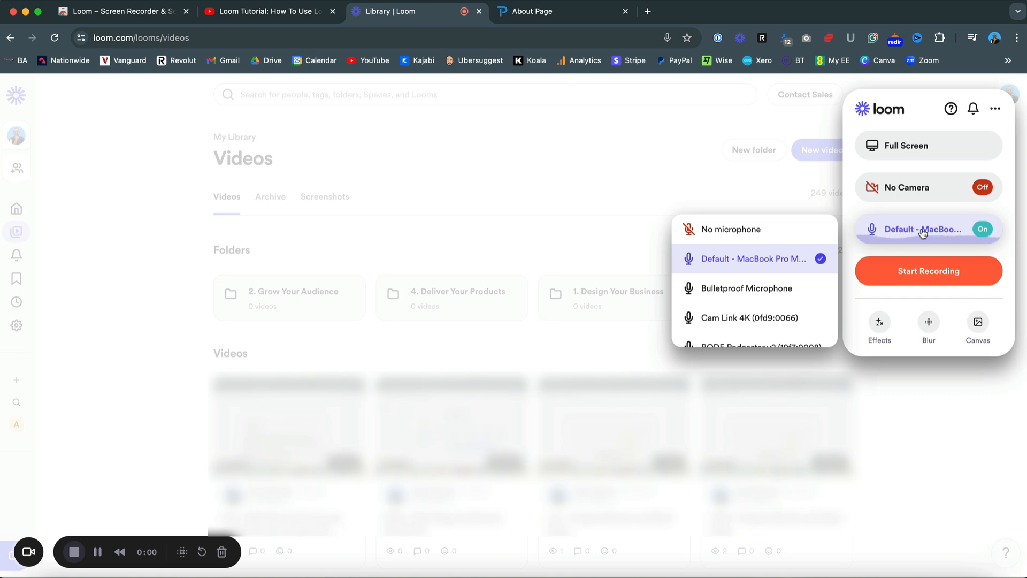
pyautogui.moveTo(753, 258)
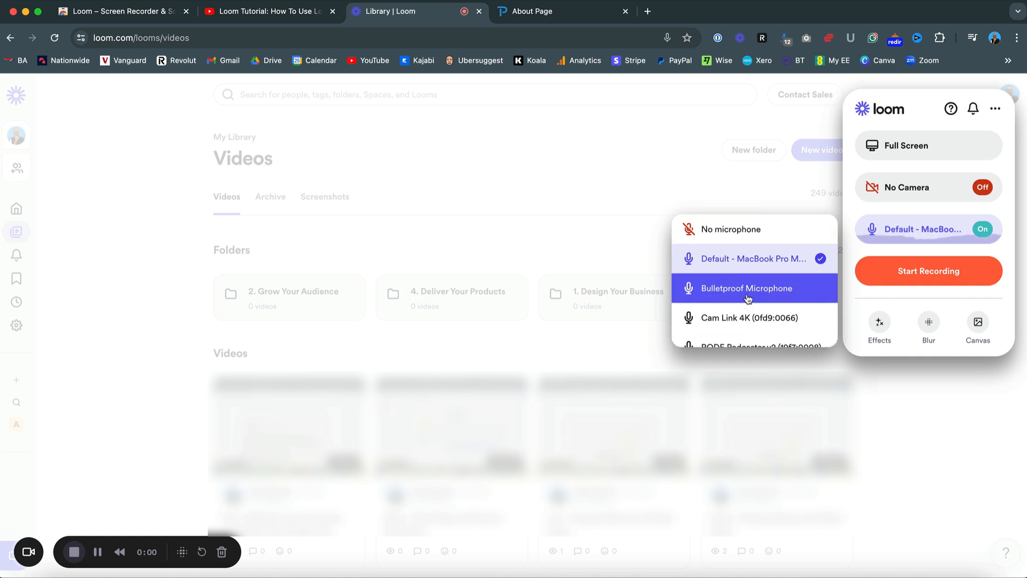
pyautogui.moveTo(743, 292)
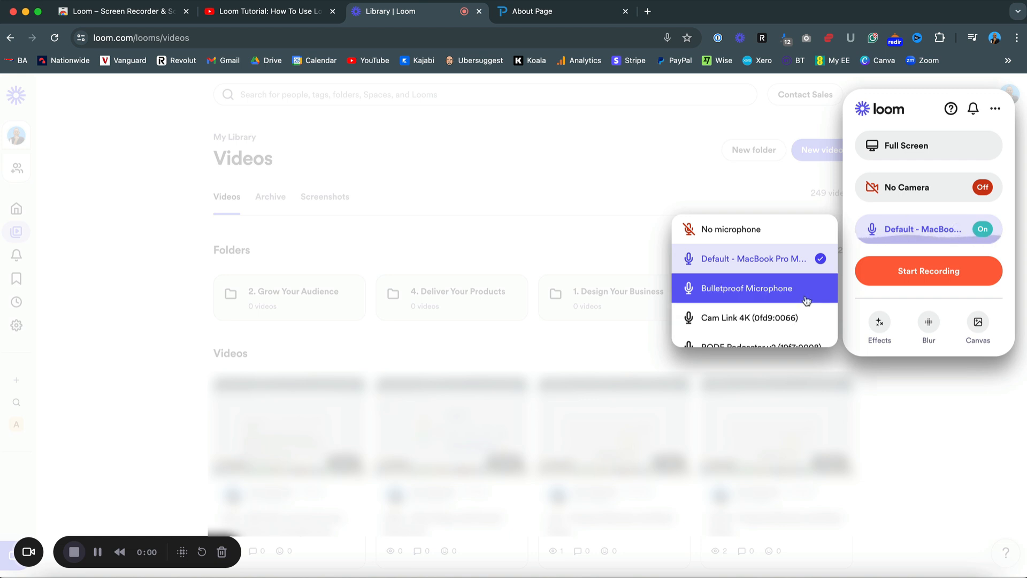
pyautogui.moveTo(805, 291)
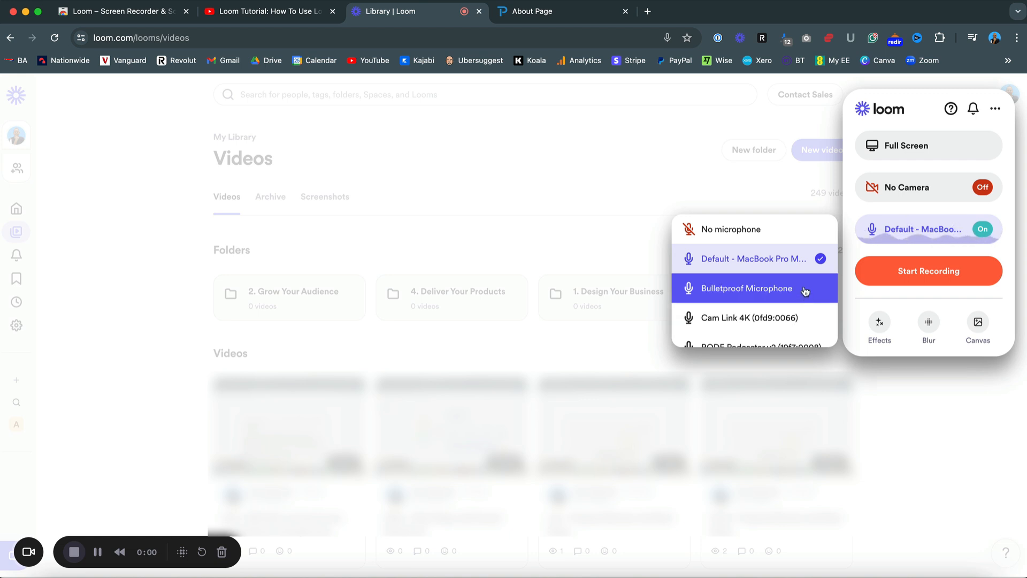
pyautogui.moveTo(777, 258)
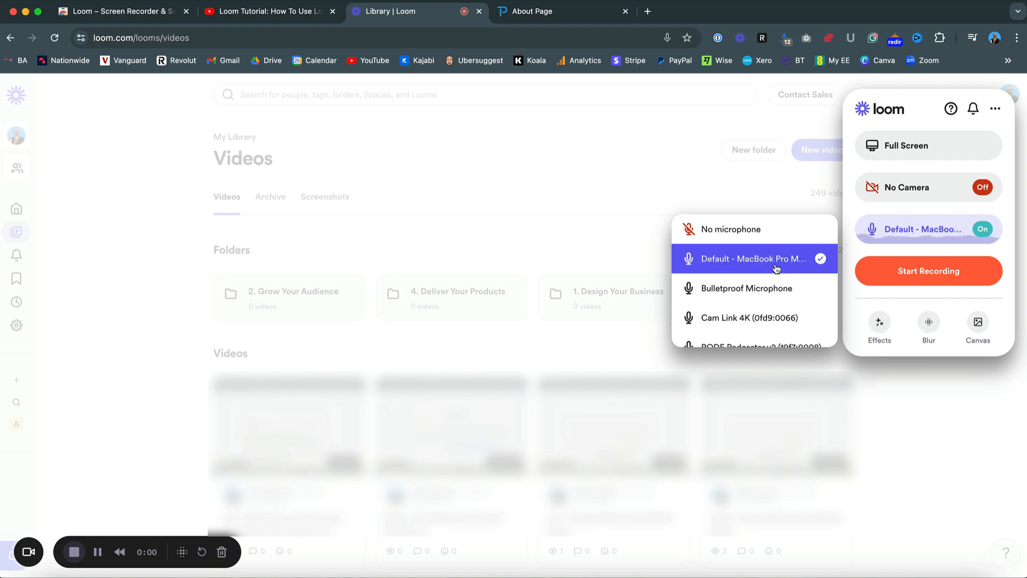
pyautogui.moveTo(785, 254)
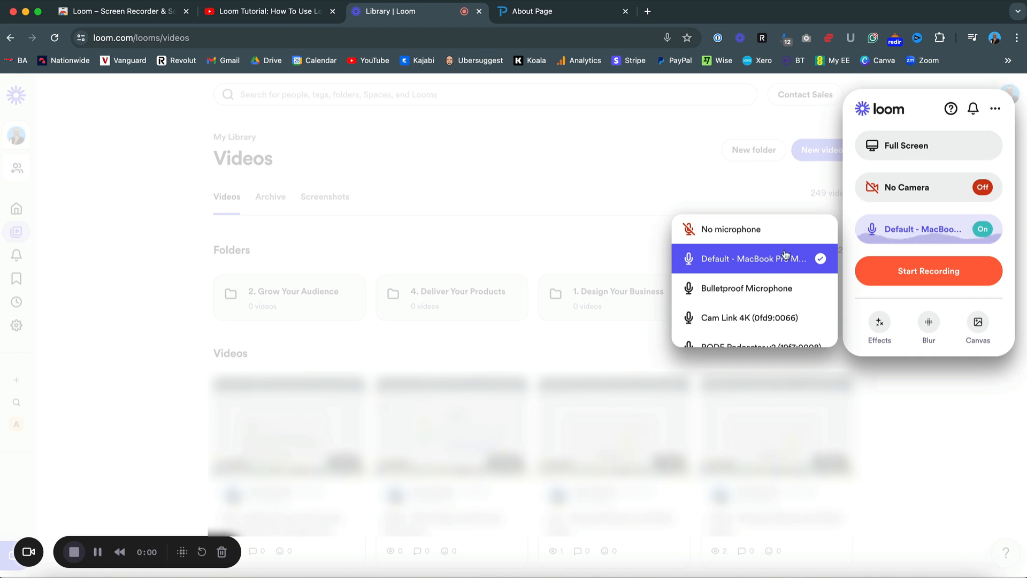
pyautogui.click(994, 108)
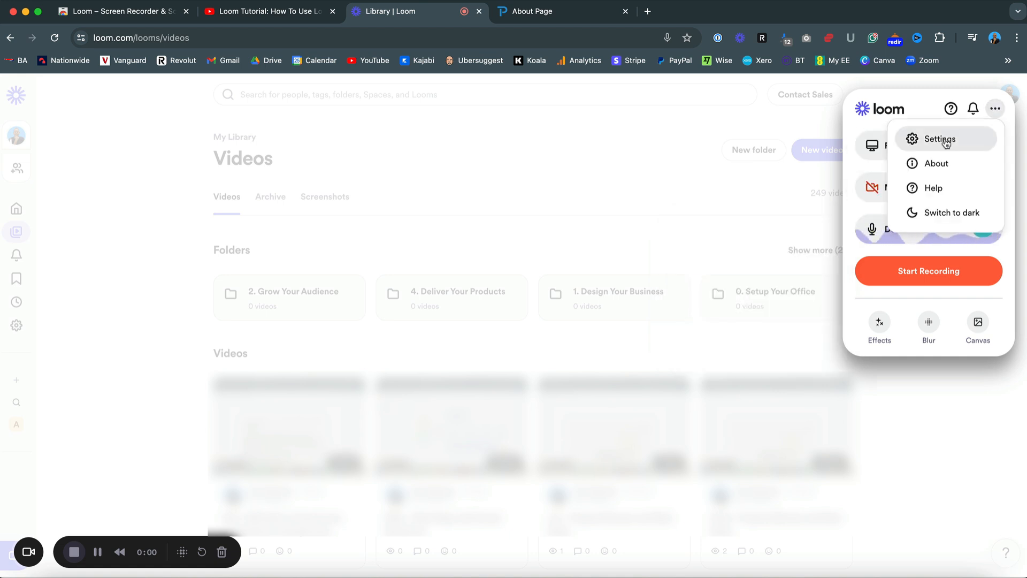
# Step: Review Loom recorder settings, keeping 1080p video quality and adjusting the recording controls toggle
pyautogui.click(939, 139)
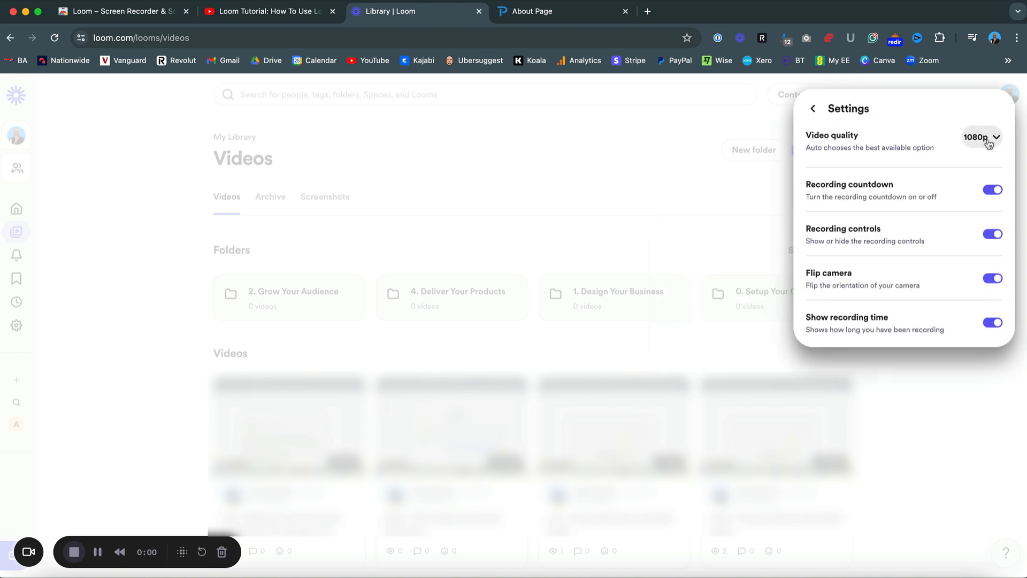
pyautogui.click(980, 137)
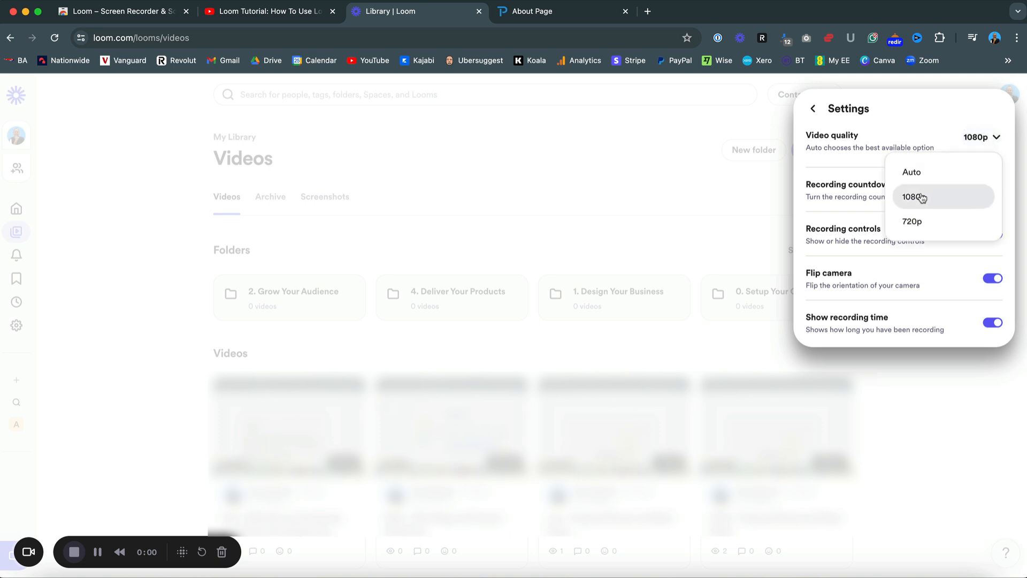
pyautogui.click(913, 196)
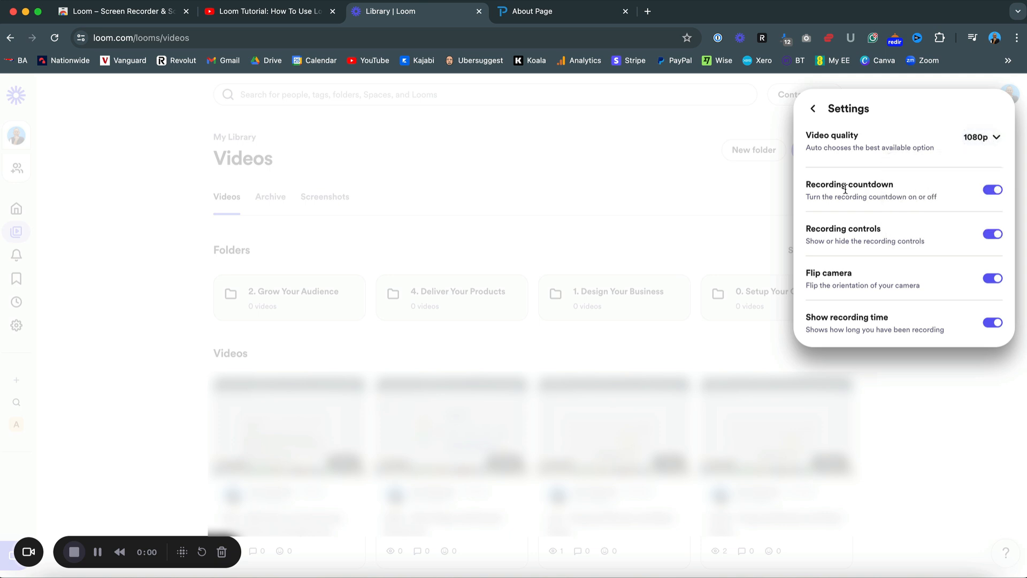
pyautogui.click(992, 190)
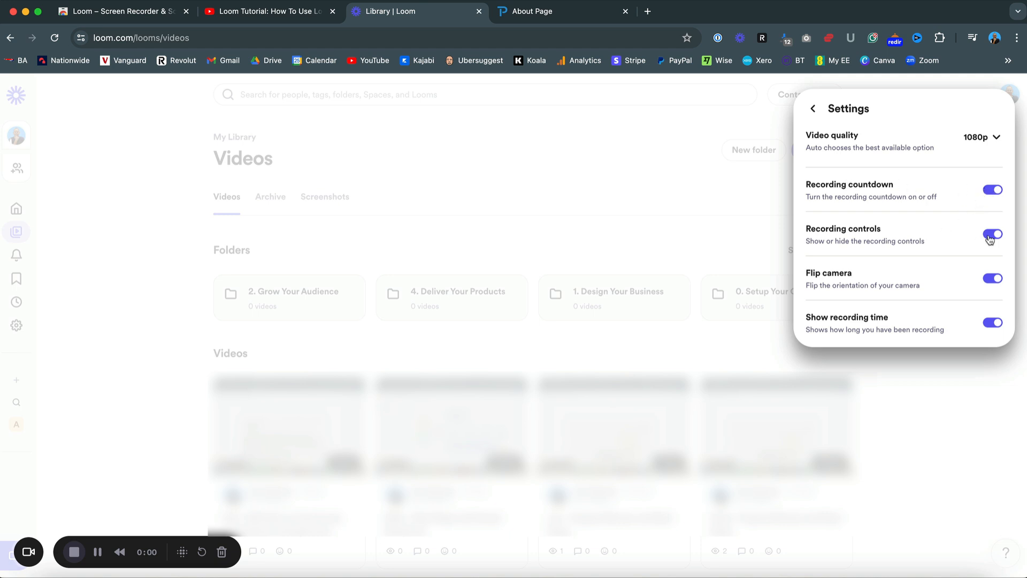
pyautogui.click(993, 234)
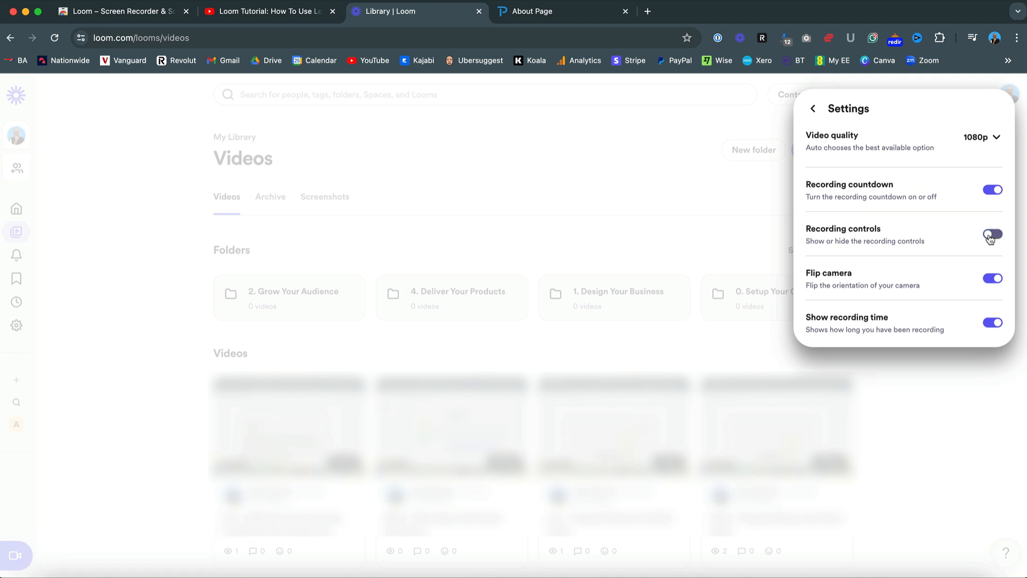
pyautogui.click(992, 234)
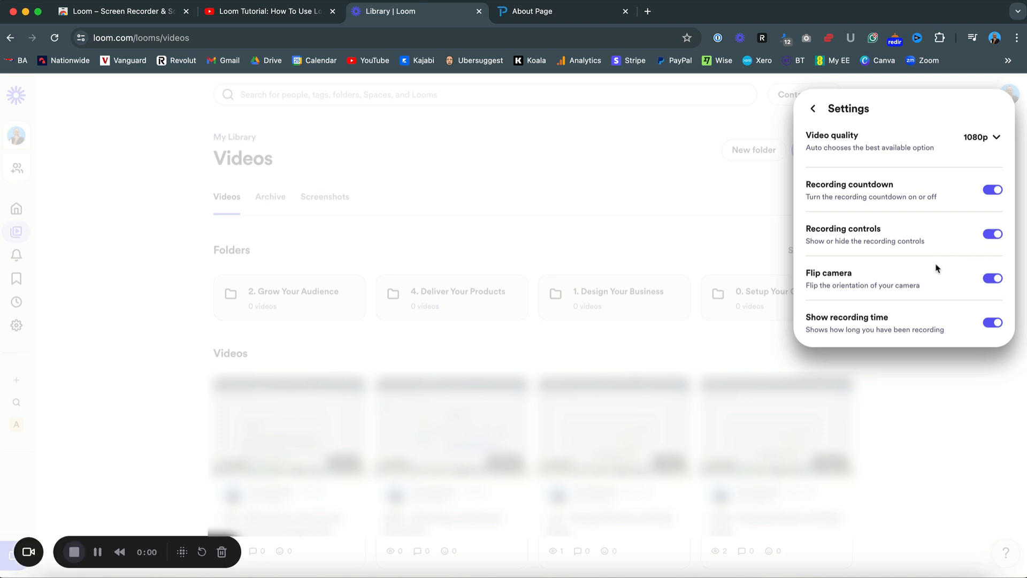
pyautogui.moveTo(939, 280)
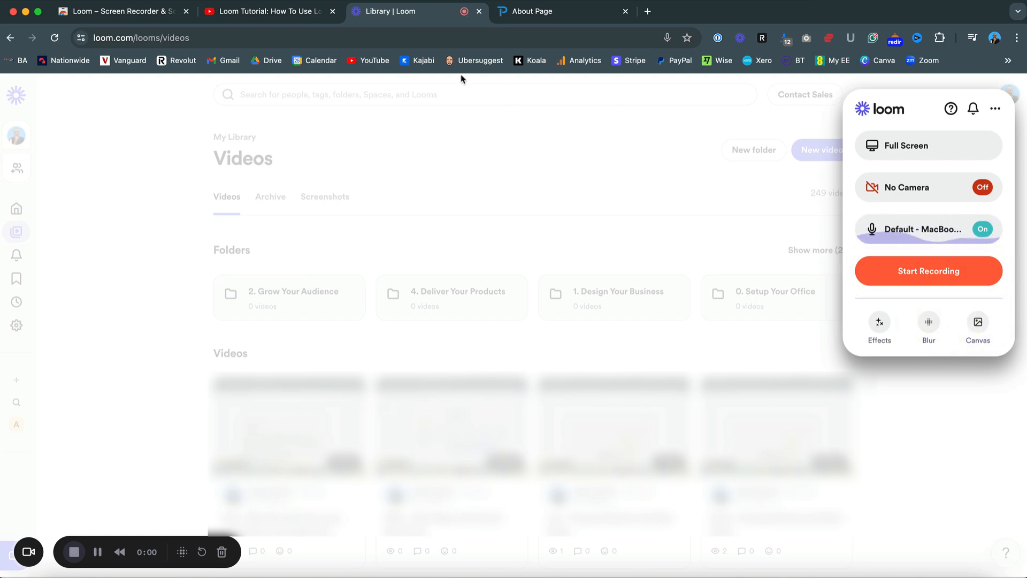
# Step: Start a Loom recording that captures the entire screen
pyautogui.click(268, 11)
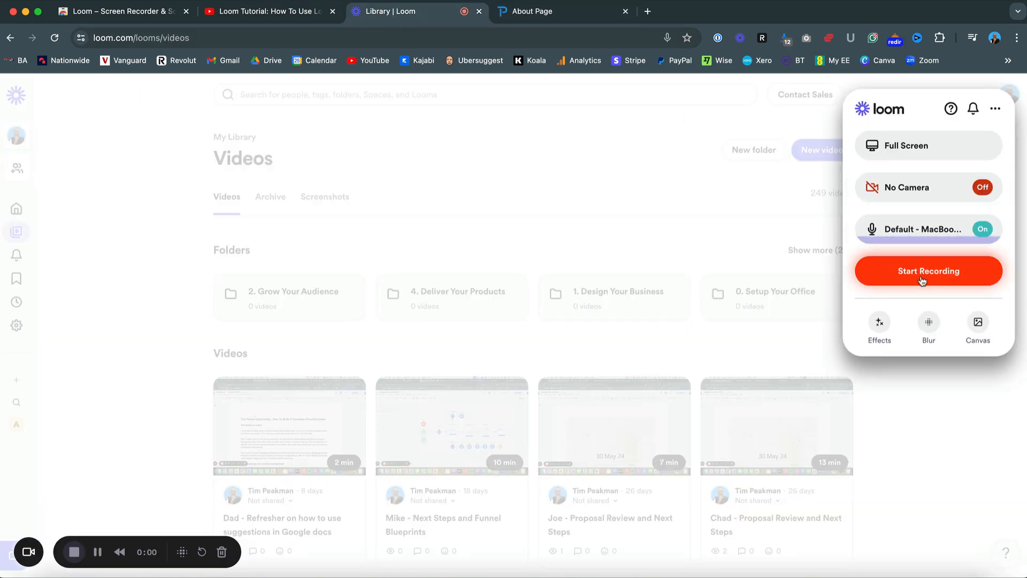
pyautogui.click(927, 271)
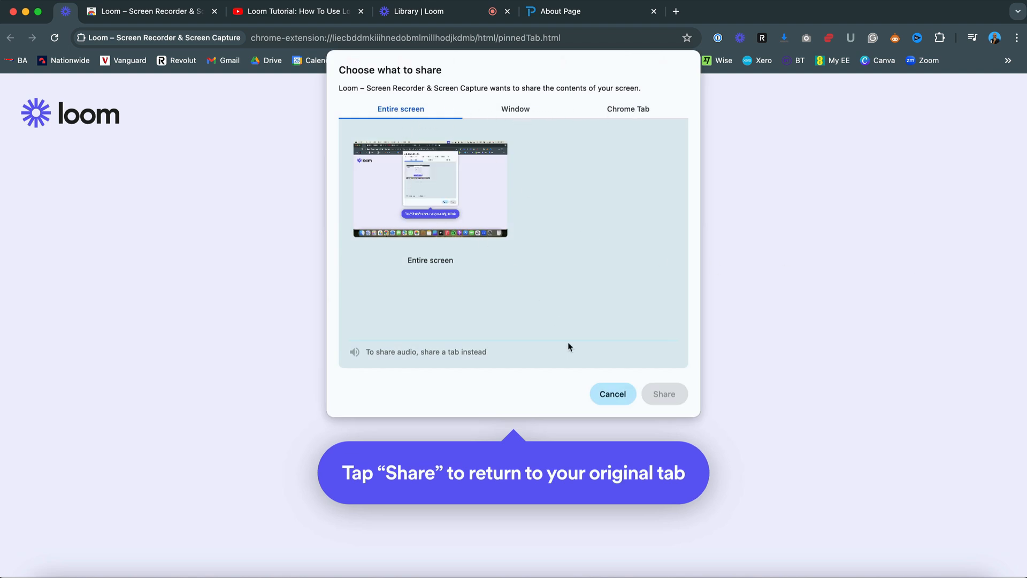
pyautogui.click(663, 393)
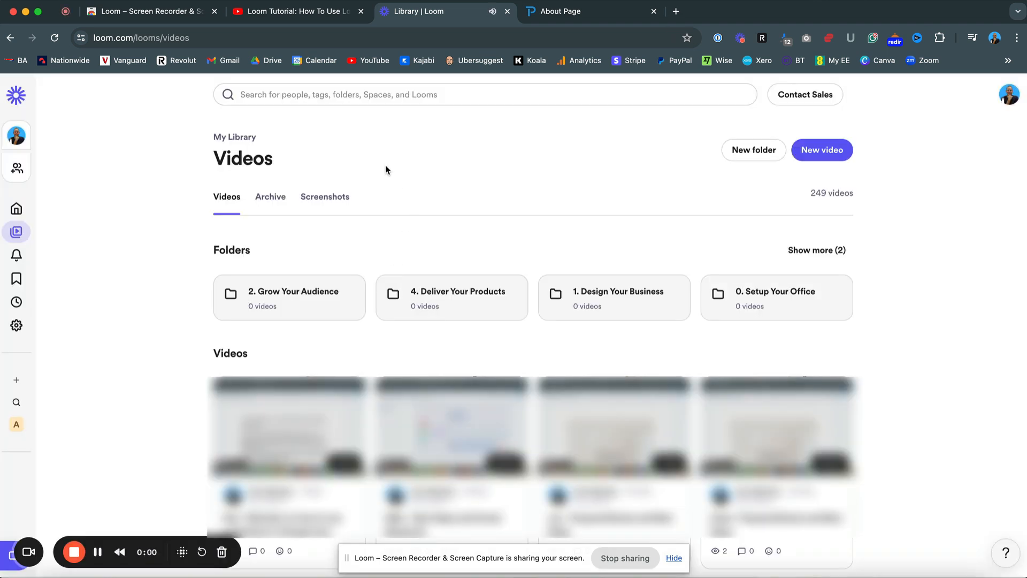
# Step: Record scrolling through the YouTube tutorial's comments, then stop to save the 27-second video
pyautogui.click(295, 11)
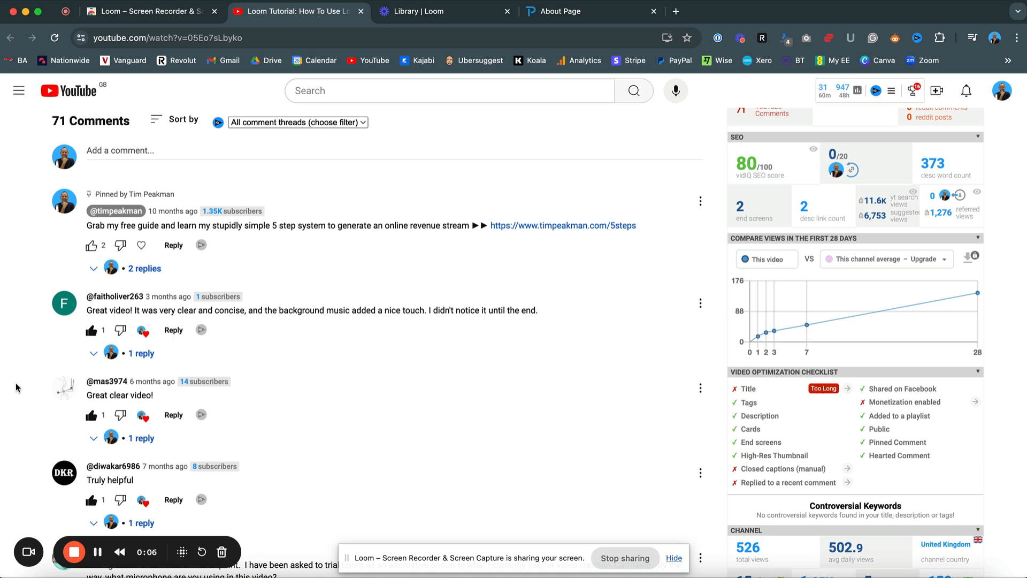
pyautogui.moveTo(408, 402)
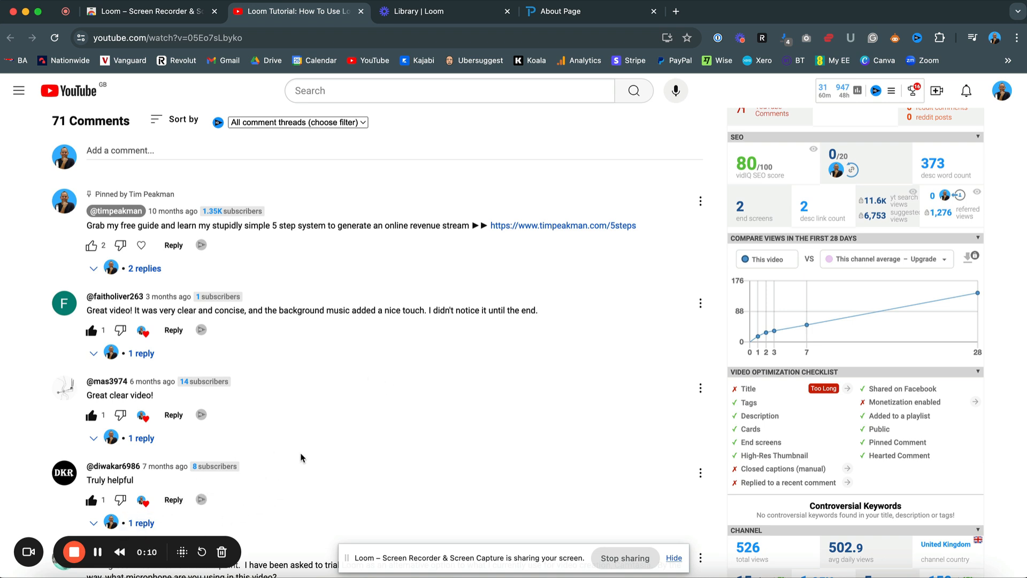
pyautogui.scroll(-3)
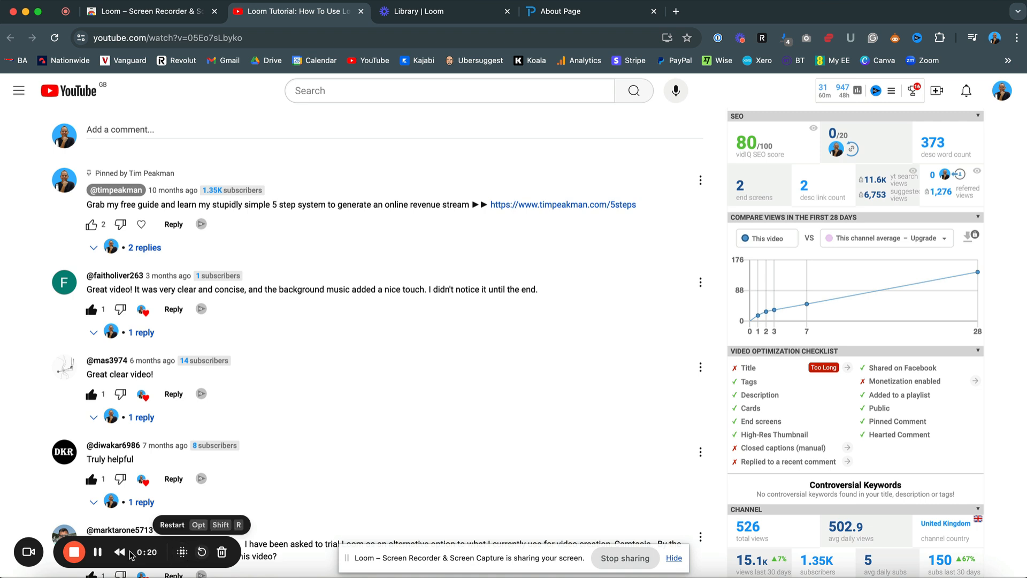
pyautogui.moveTo(120, 552)
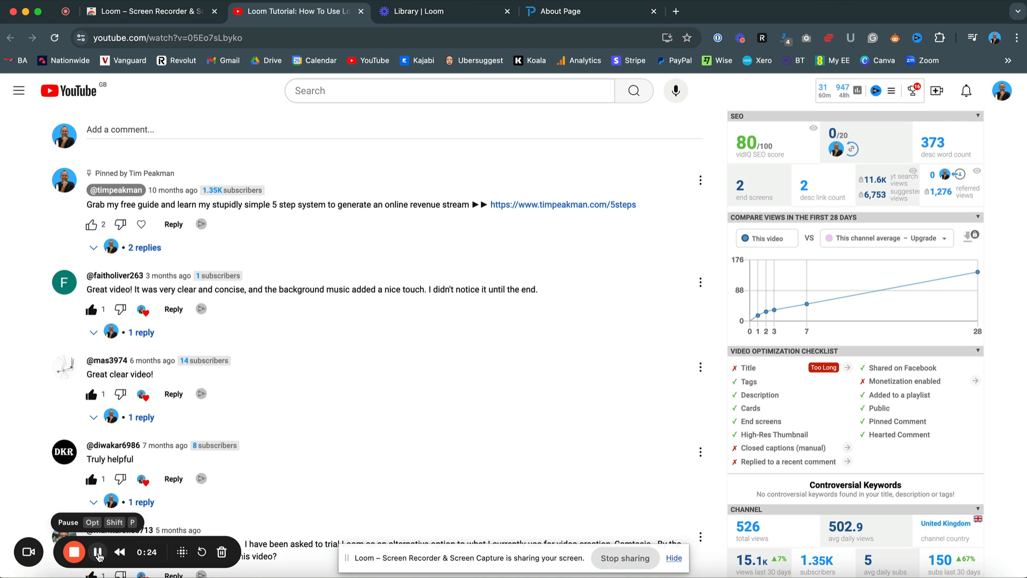
pyautogui.click(97, 551)
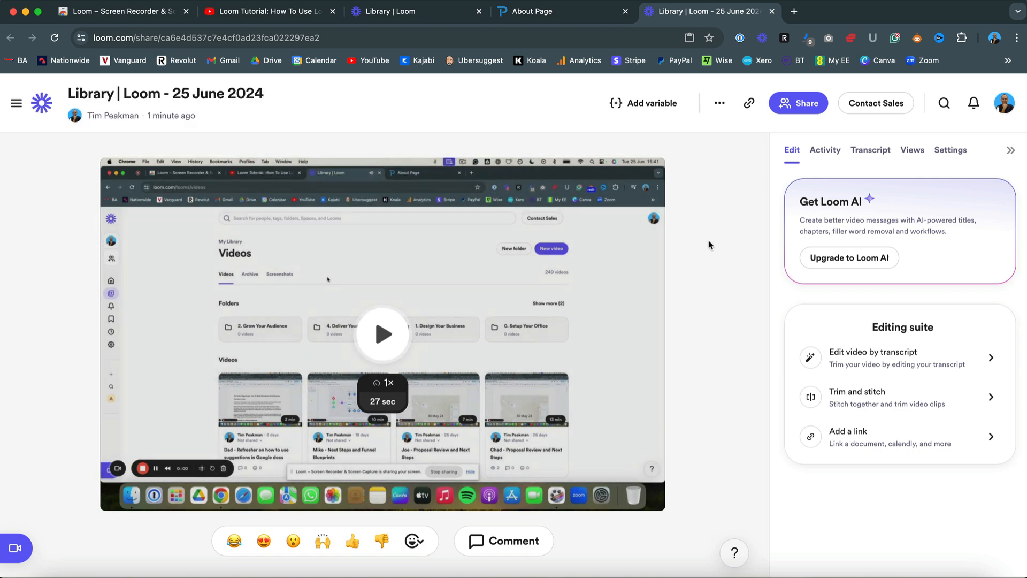
# Step: Open the 25 June 2024 video's page and its Share dialog
pyautogui.click(166, 93)
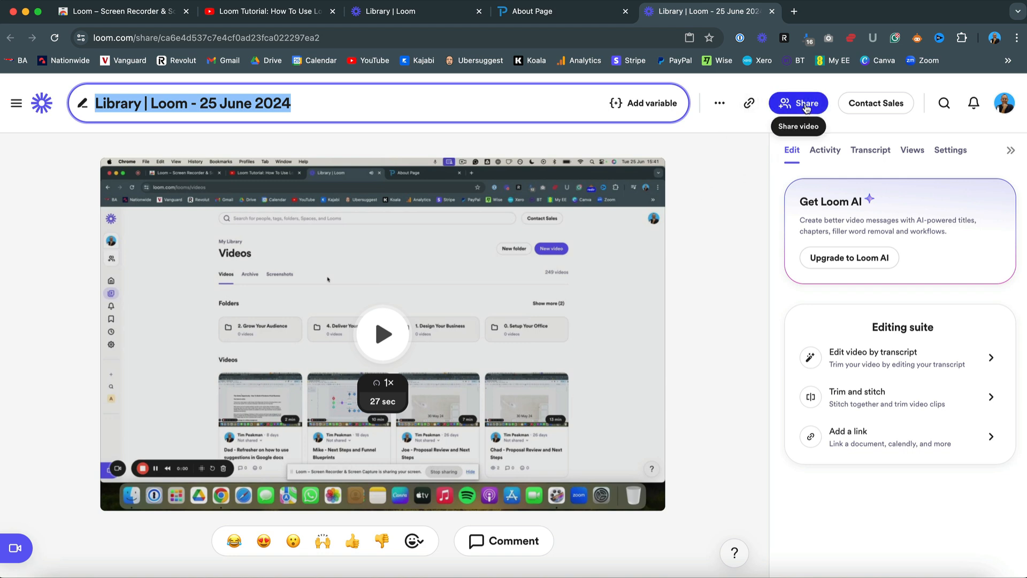
pyautogui.click(797, 103)
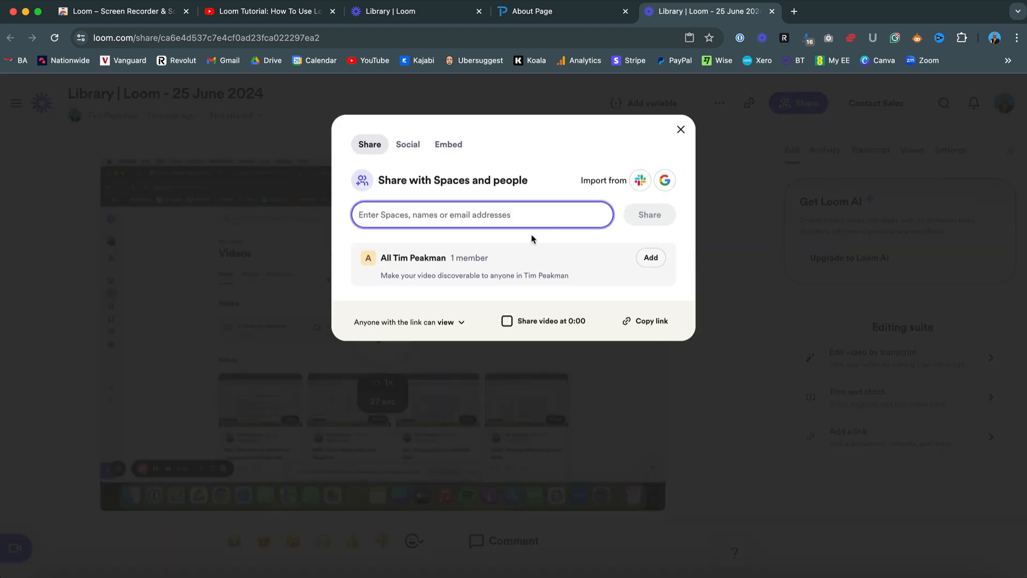
pyautogui.moveTo(462, 324)
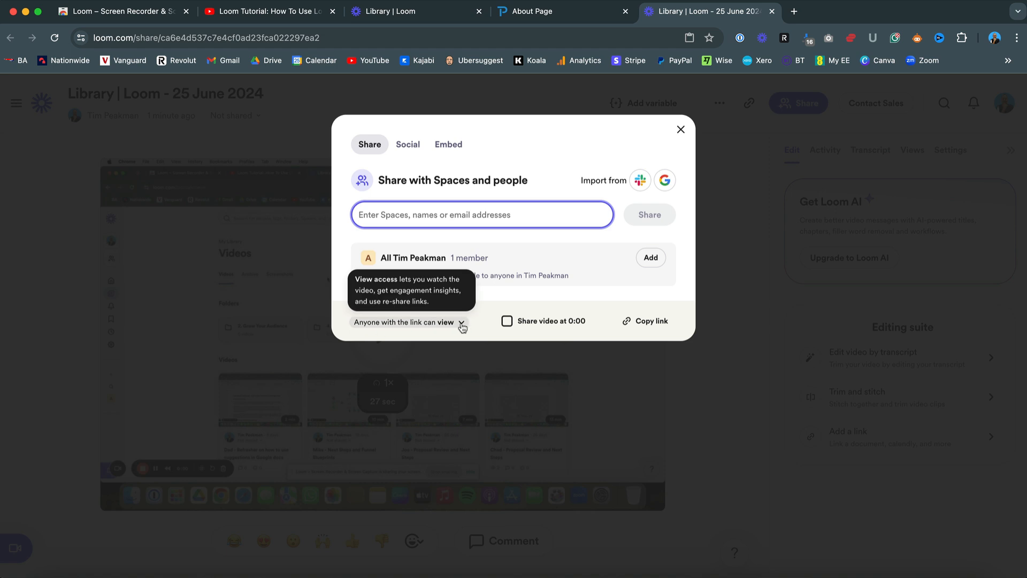
# Step: Set link access to 'Only people added can access', view Embed options, then close sharing
pyautogui.click(406, 321)
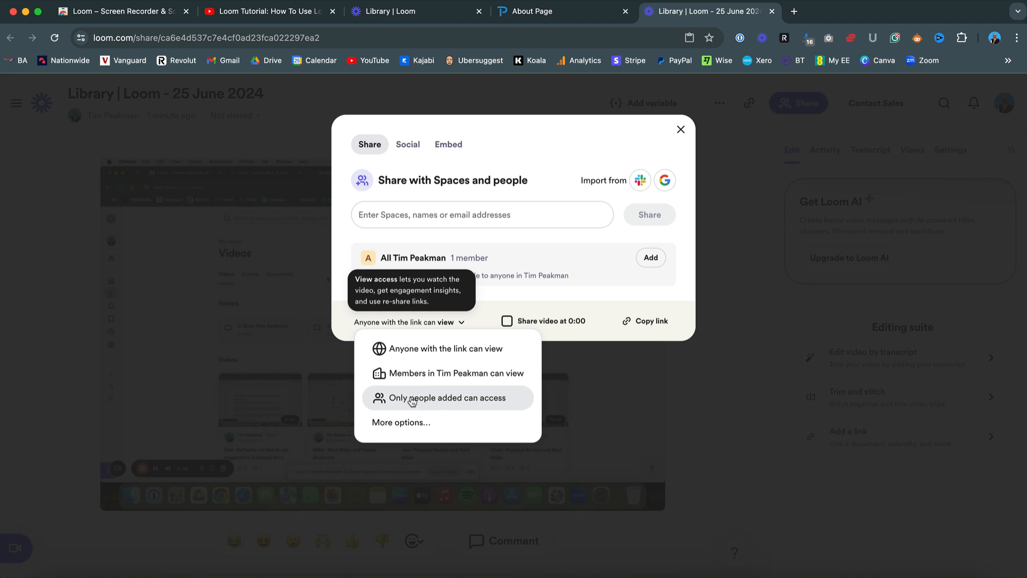
pyautogui.click(447, 397)
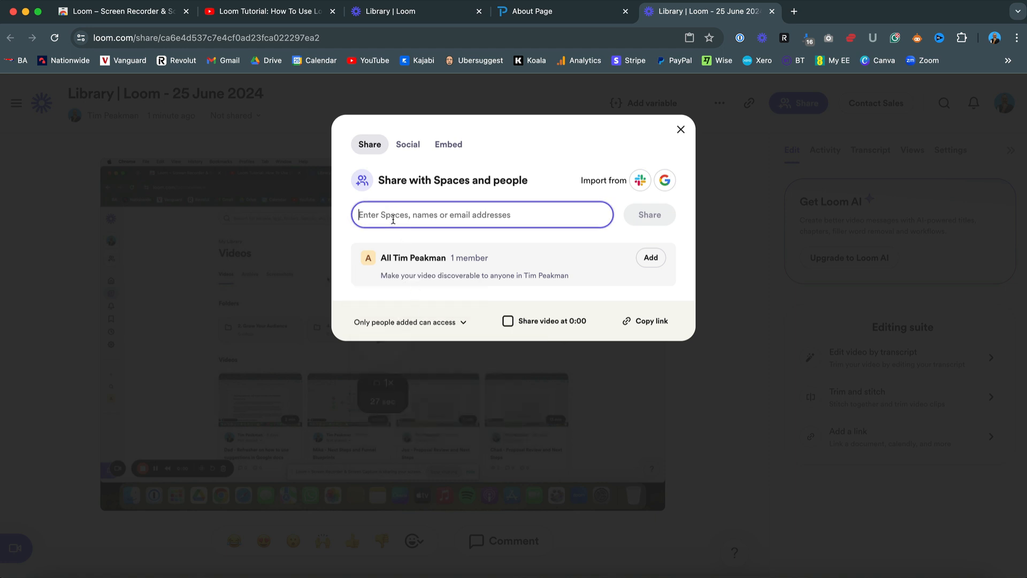
pyautogui.moveTo(455, 268)
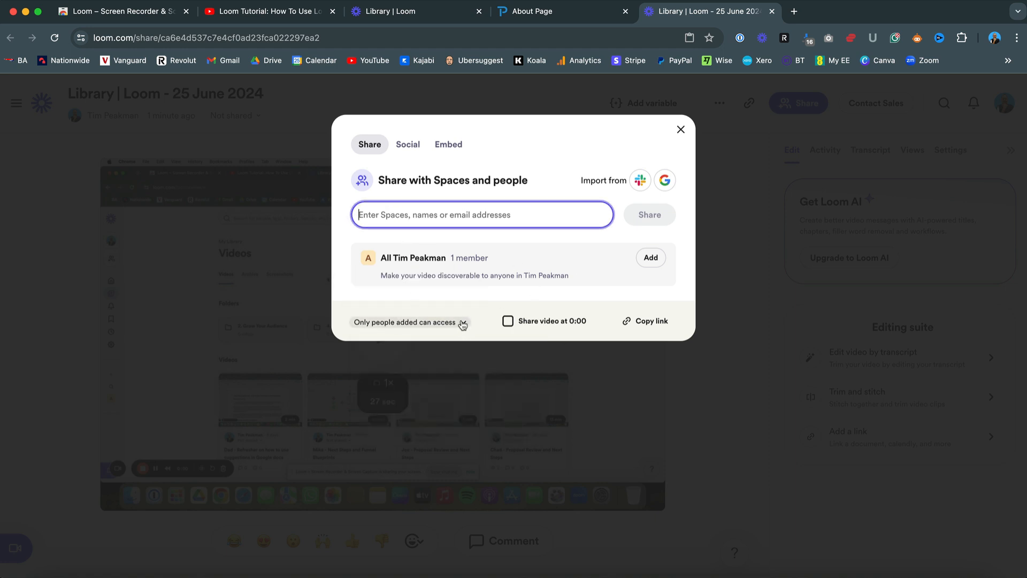
pyautogui.click(449, 143)
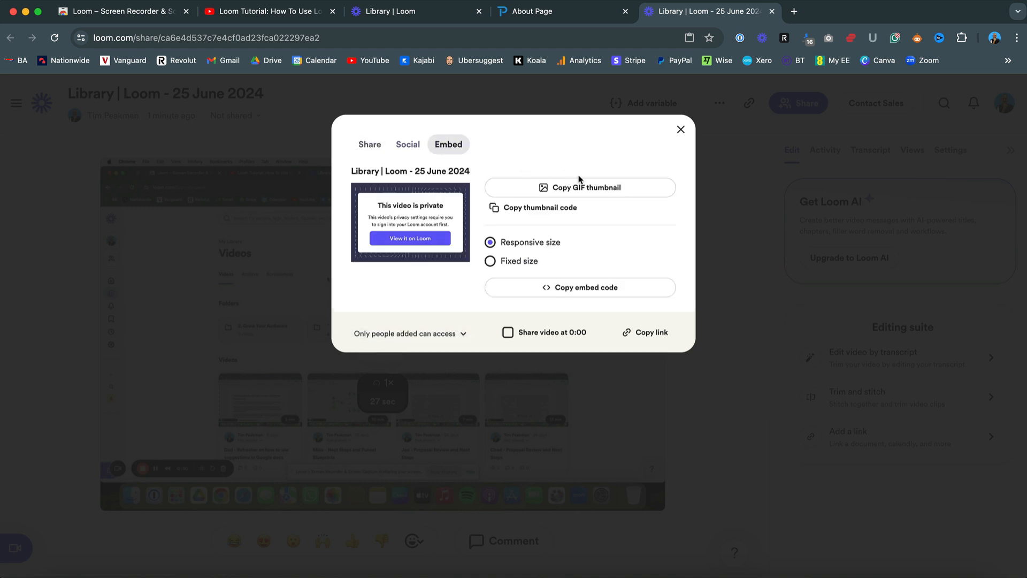
pyautogui.click(579, 187)
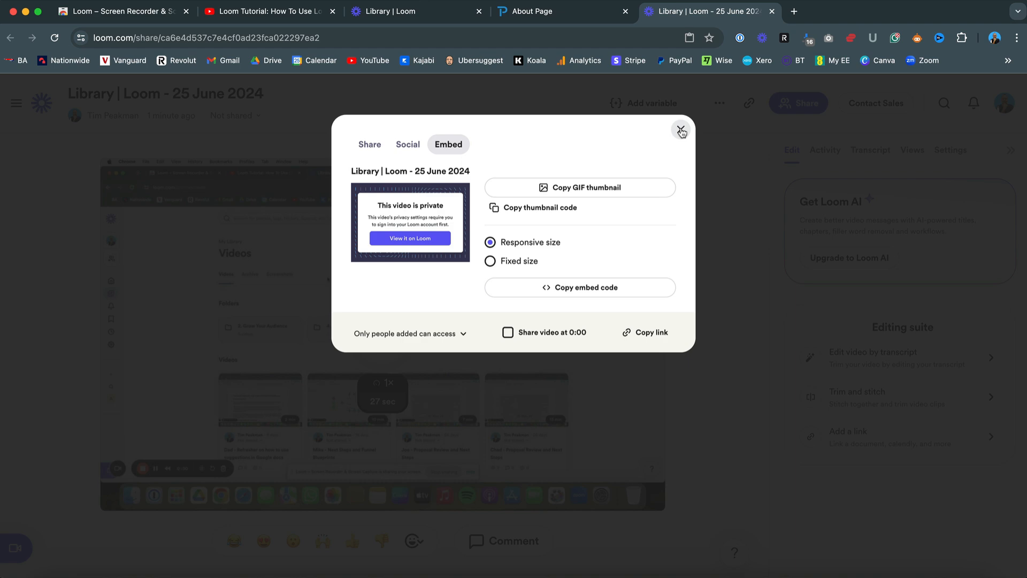
pyautogui.click(681, 132)
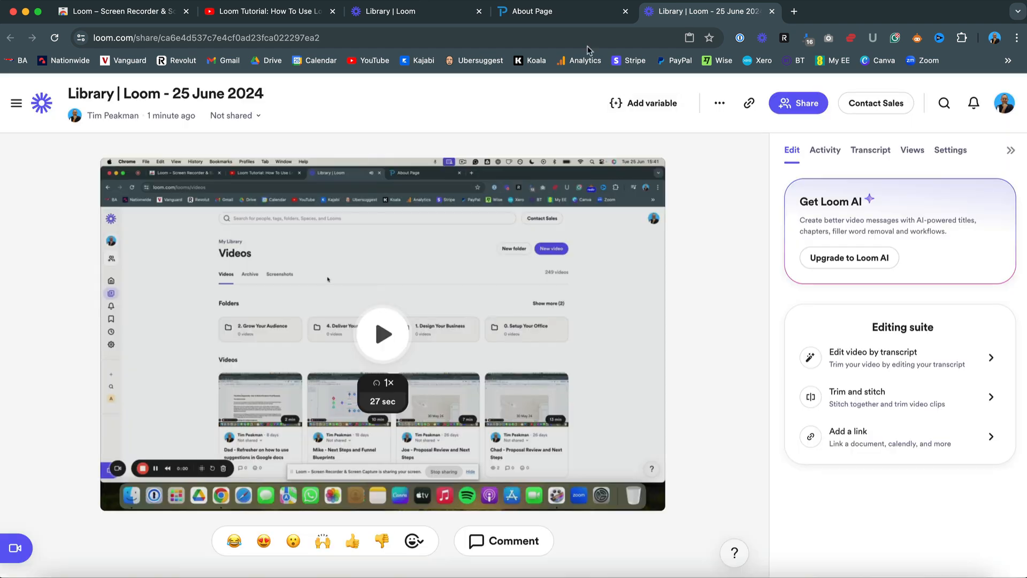
pyautogui.click(537, 11)
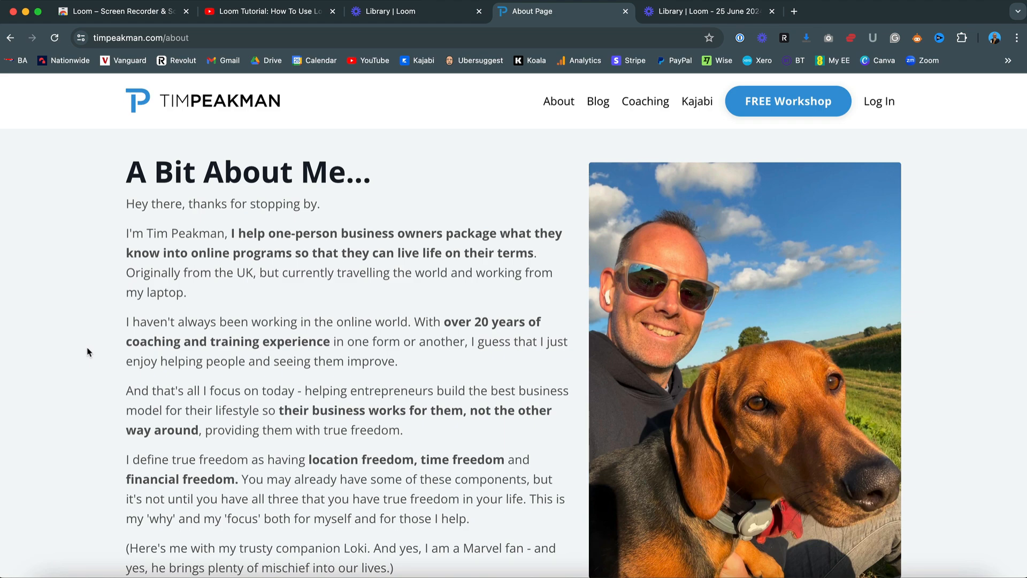
pyautogui.scroll(-3)
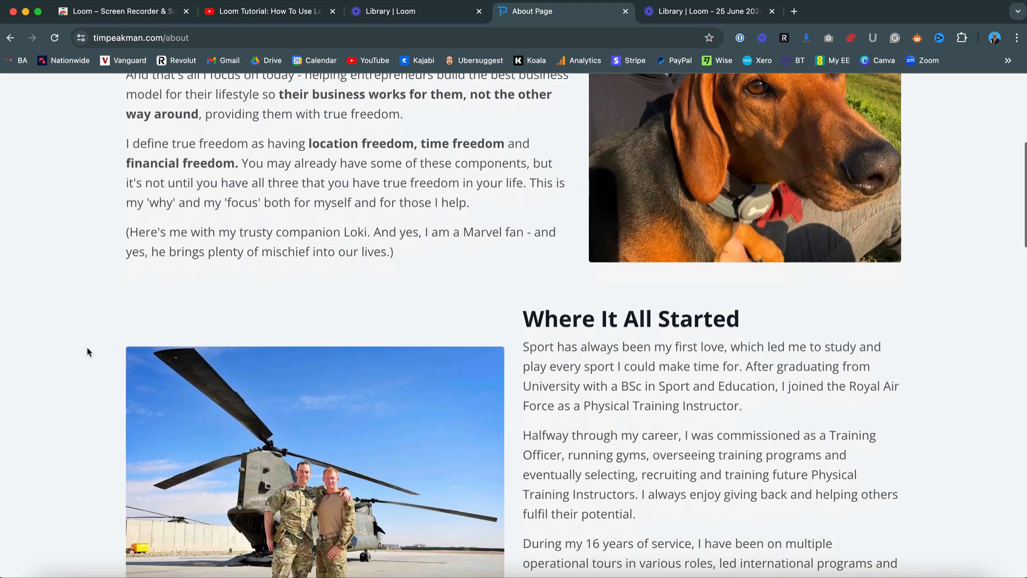
pyautogui.scroll(3)
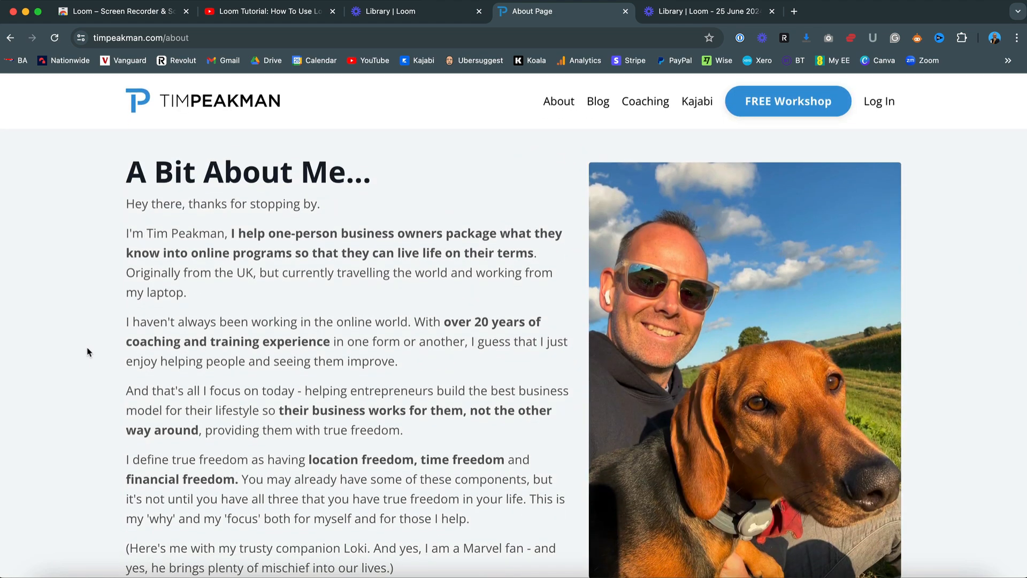
pyautogui.moveTo(652, 156)
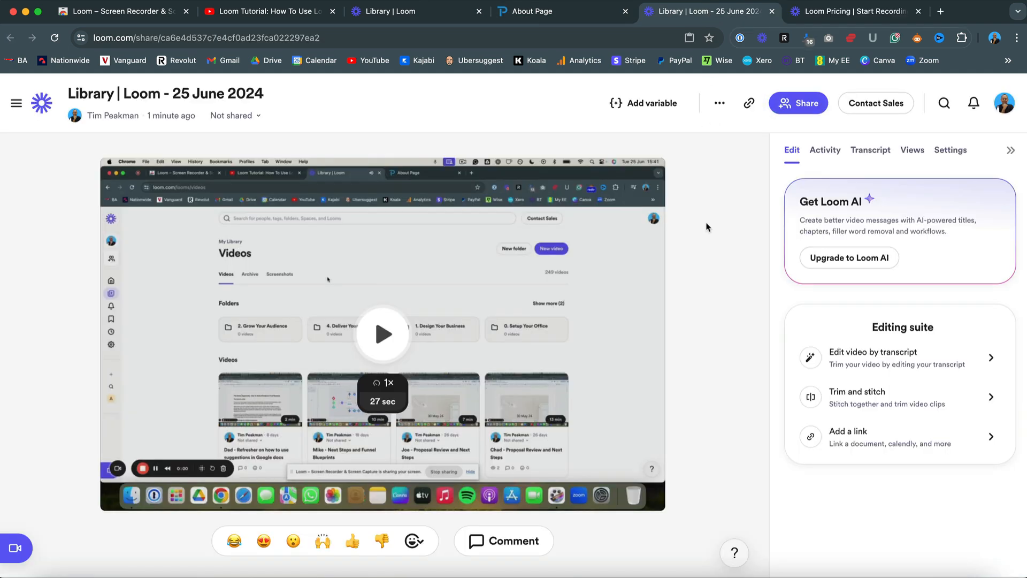
# Step: Switch to the Loom Pricing tab and scroll through the Starter, Business and Enterprise plan features
pyautogui.click(852, 11)
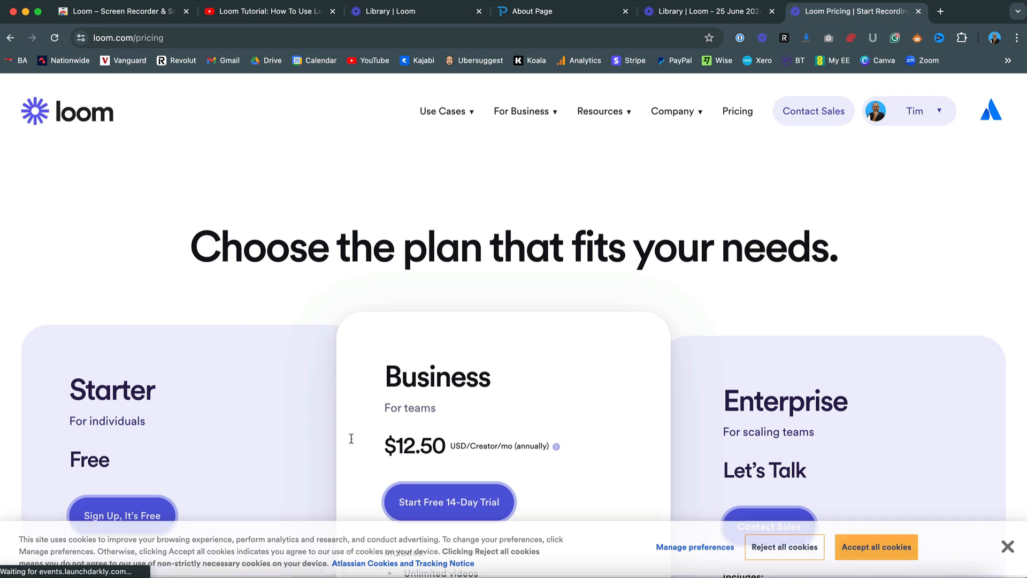
pyautogui.scroll(-3)
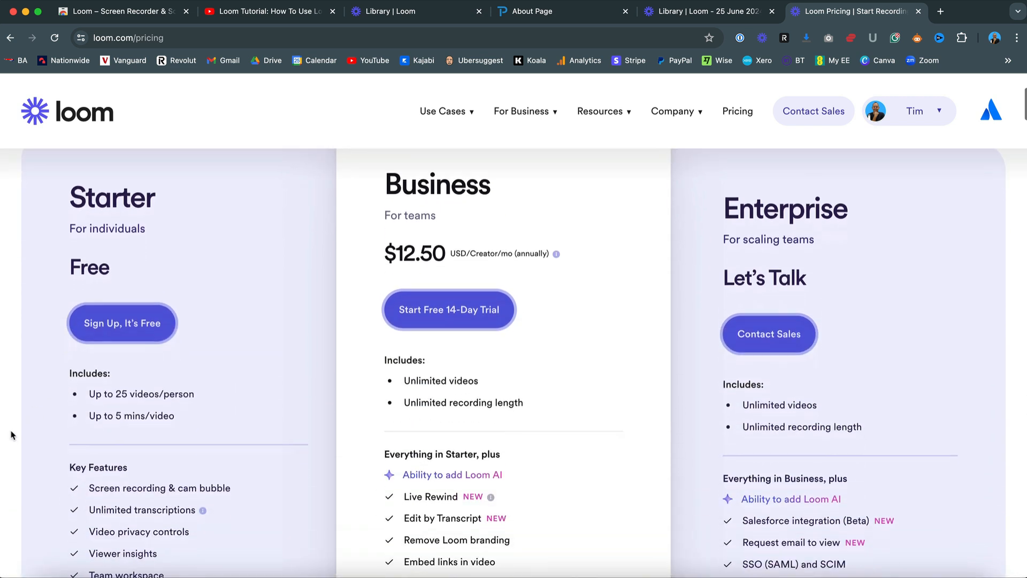
pyautogui.scroll(-3)
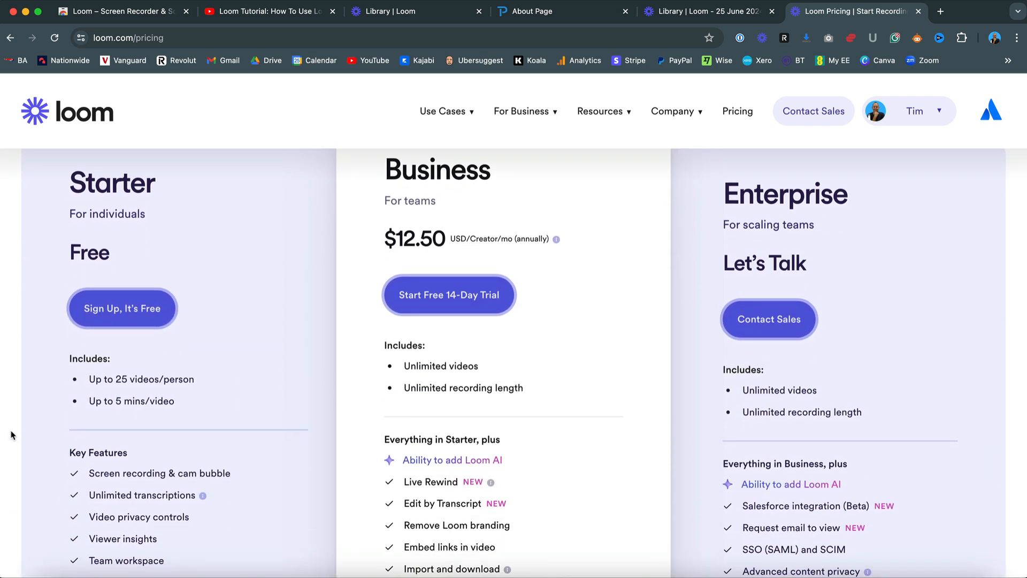